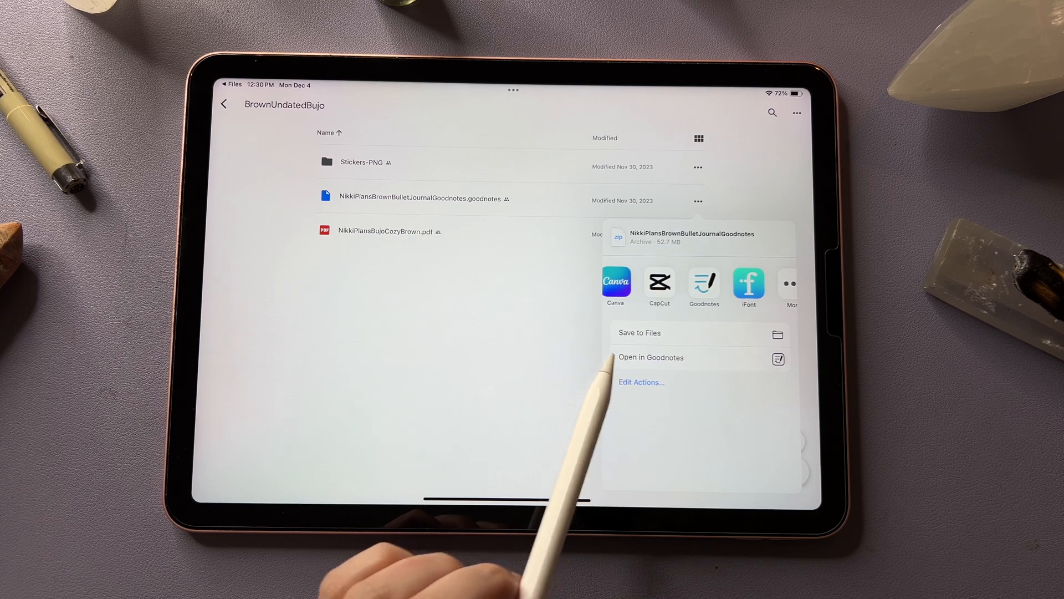
- Choose Open in Goodnotes for the NikkiPlans brown bullet journal file
{"action": "left_click", "coordinate": [649, 358]}
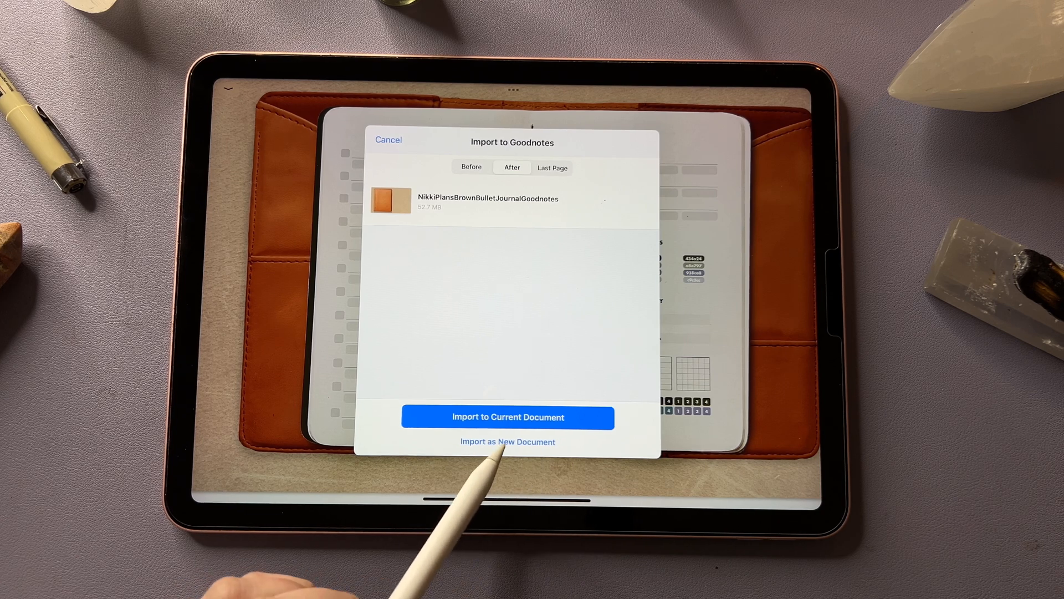
- Choose Import as New Document in the Import to Goodnotes dialog
{"action": "left_click", "coordinate": [507, 441]}
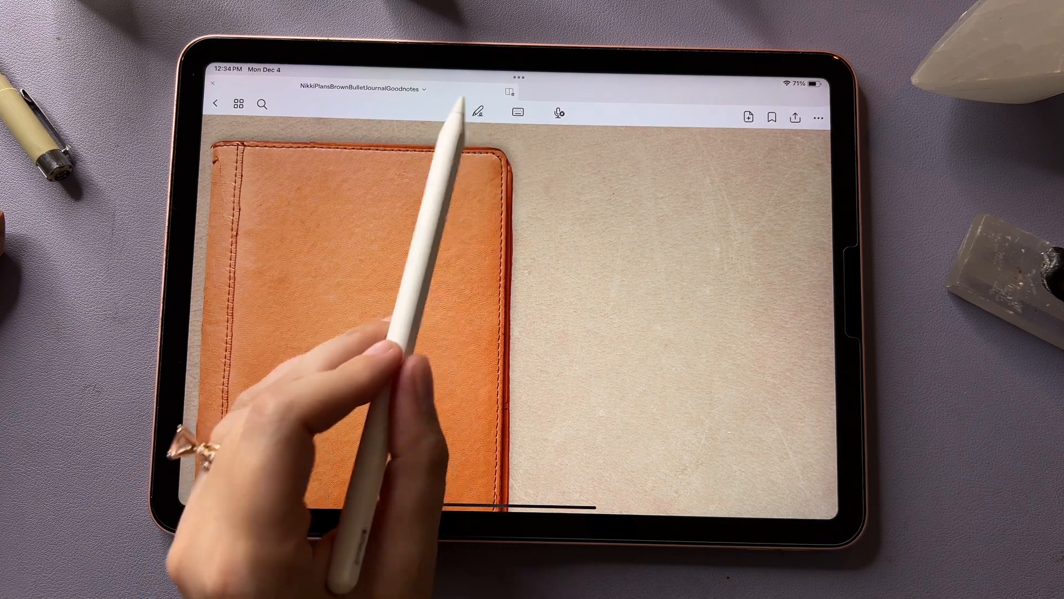
{"action": "left_click", "coordinate": [477, 112]}
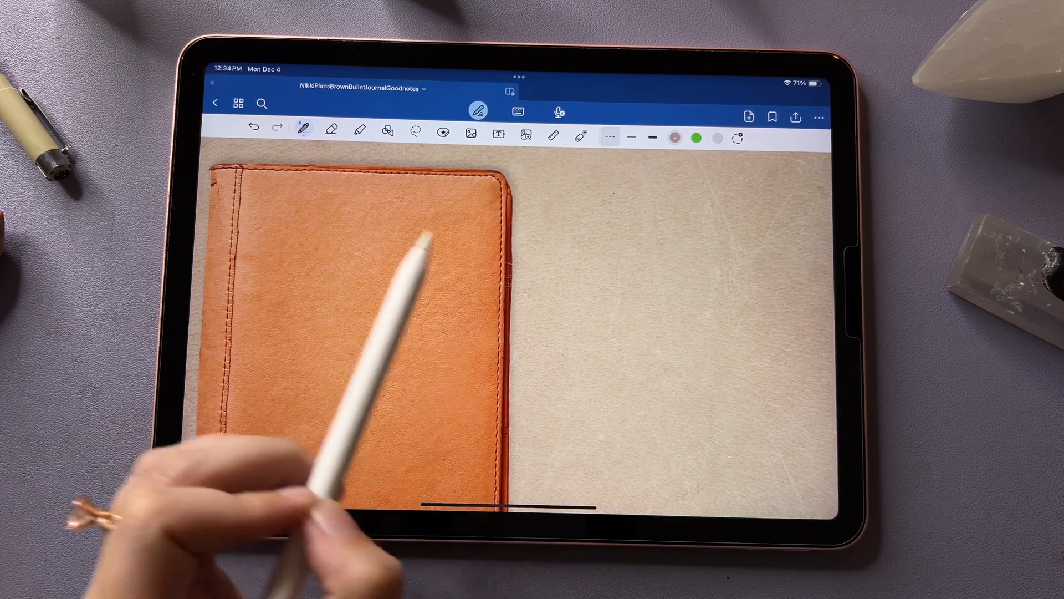
{"action": "left_click", "coordinate": [332, 130]}
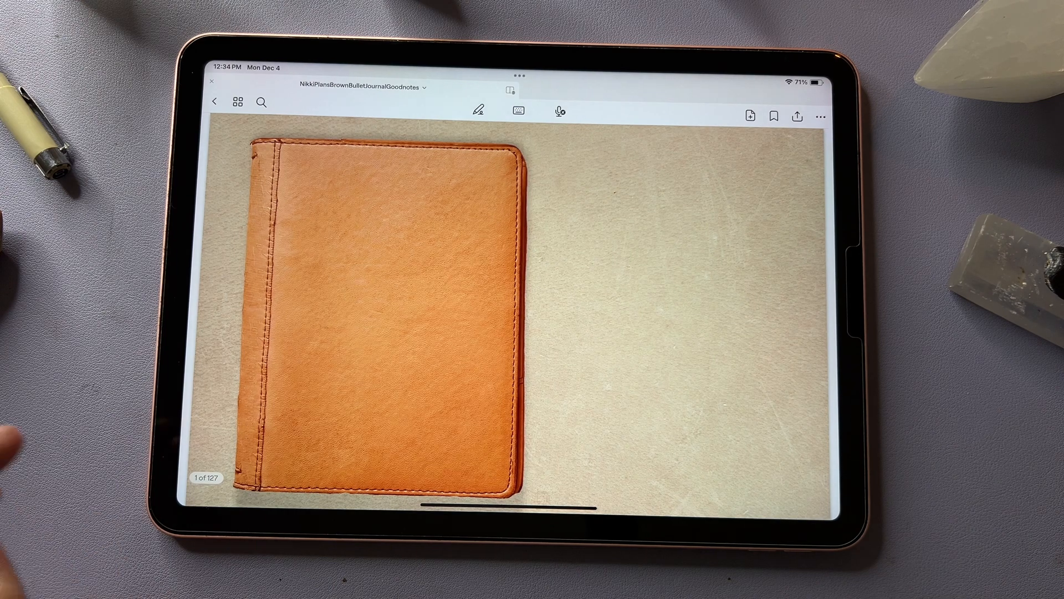
- Page forward past the cover and notebook index to page 8, the torn-paper stickers
{"action": "scroll", "scroll_direction": "left", "scroll_amount": 3}
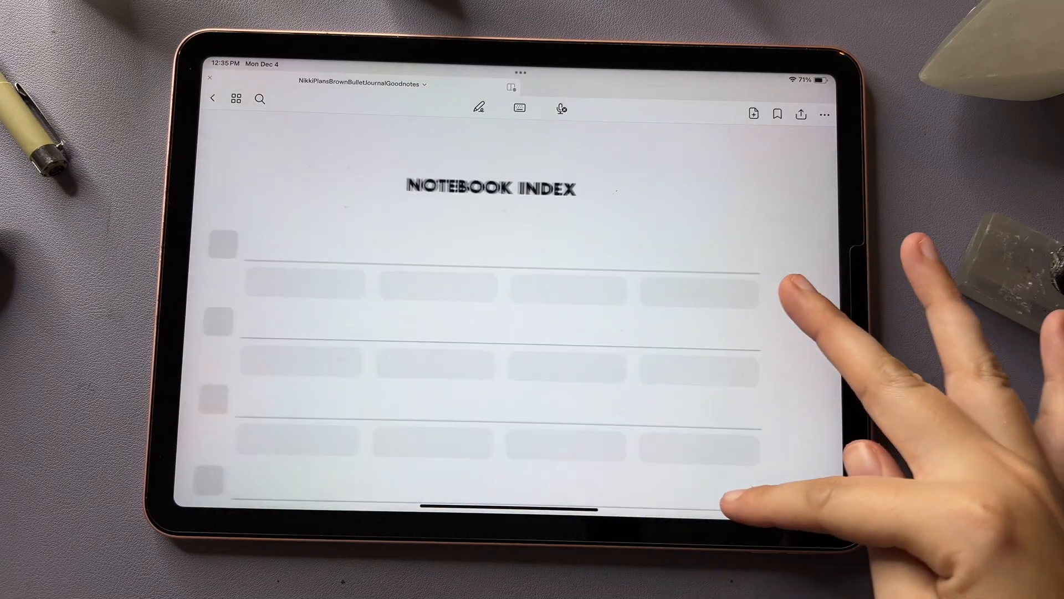
{"action": "left_click", "coordinate": [254, 246]}
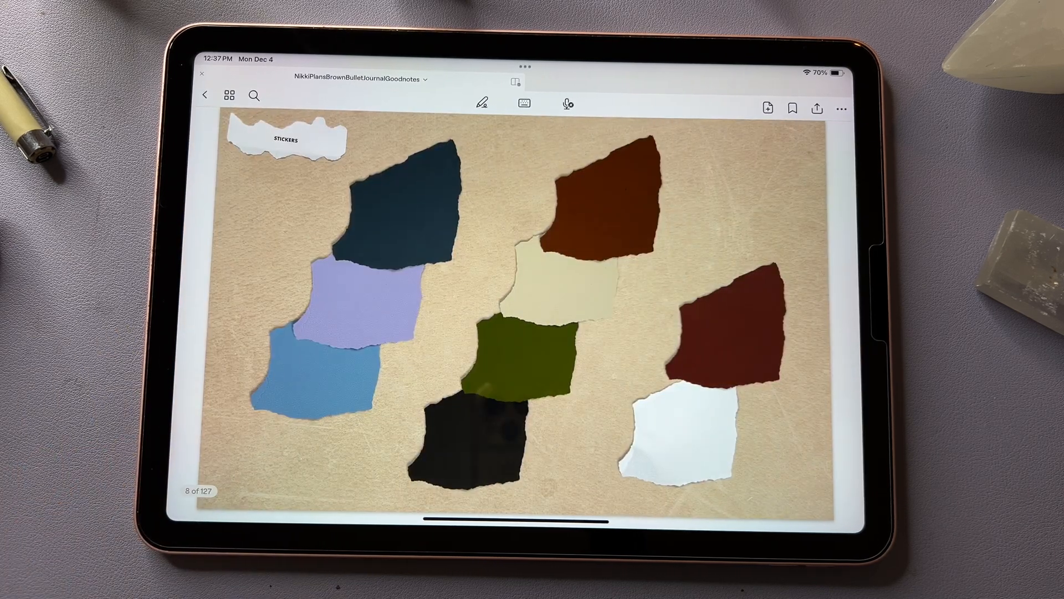
- Page ahead to page 14, the sticker sheet of coloured window-frame squares
{"action": "scroll", "scroll_direction": "left", "scroll_amount": 3}
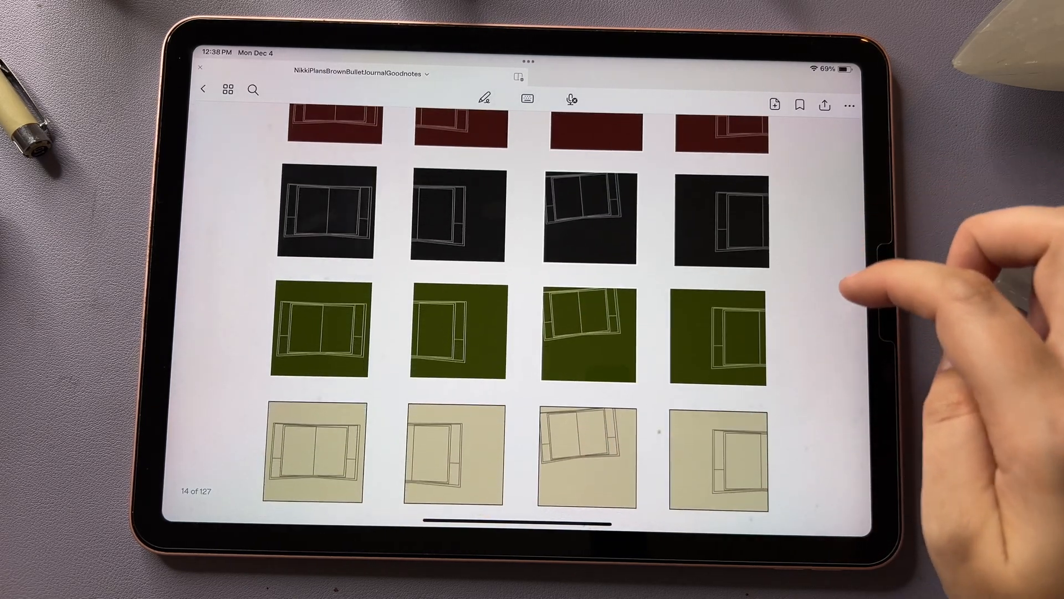
- Scroll down through page 14's page grid styles and templates spread
{"action": "scroll", "scroll_direction": "down", "scroll_amount": 3}
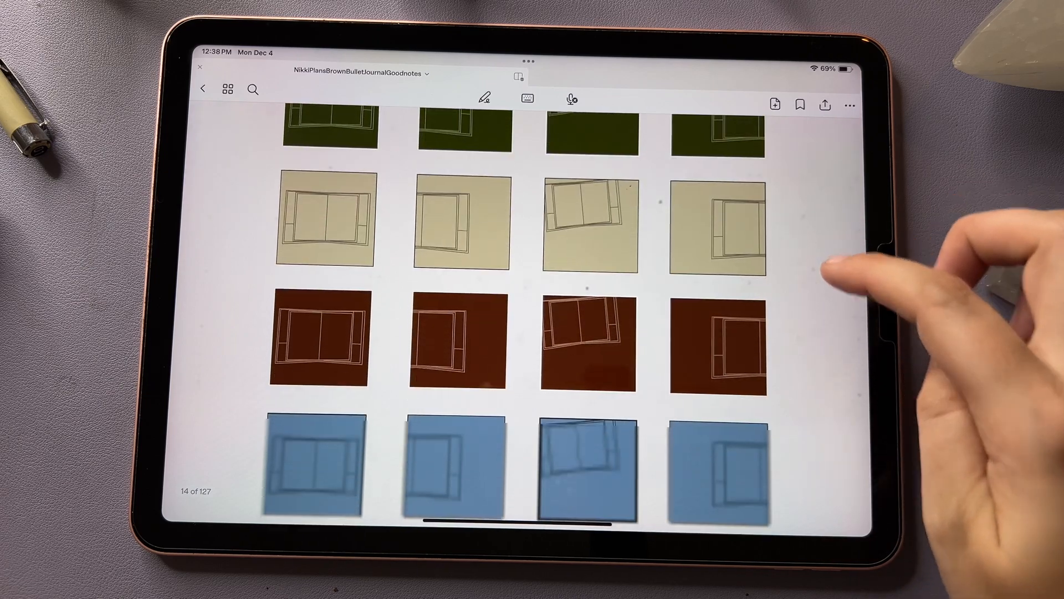
{"action": "scroll", "scroll_direction": "down", "scroll_amount": 3}
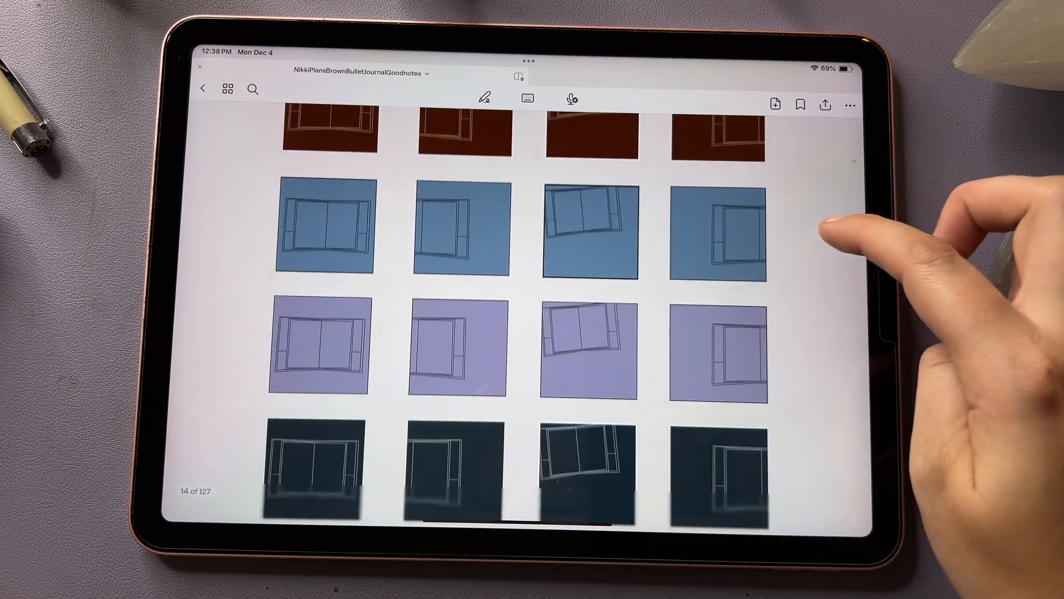
{"action": "scroll", "scroll_direction": "down", "scroll_amount": 3}
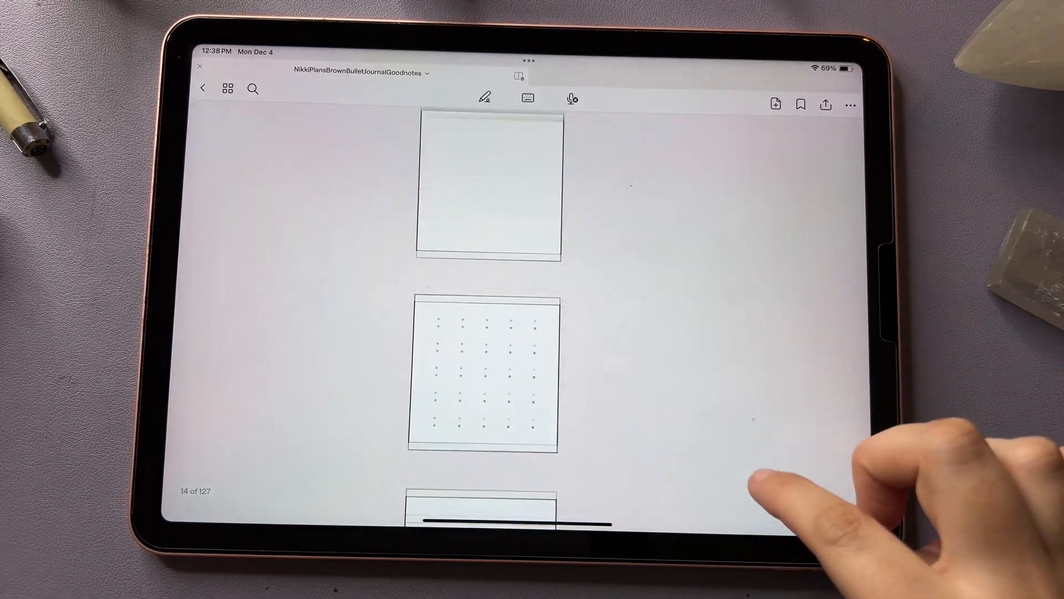
{"action": "scroll", "scroll_direction": "down", "scroll_amount": 3}
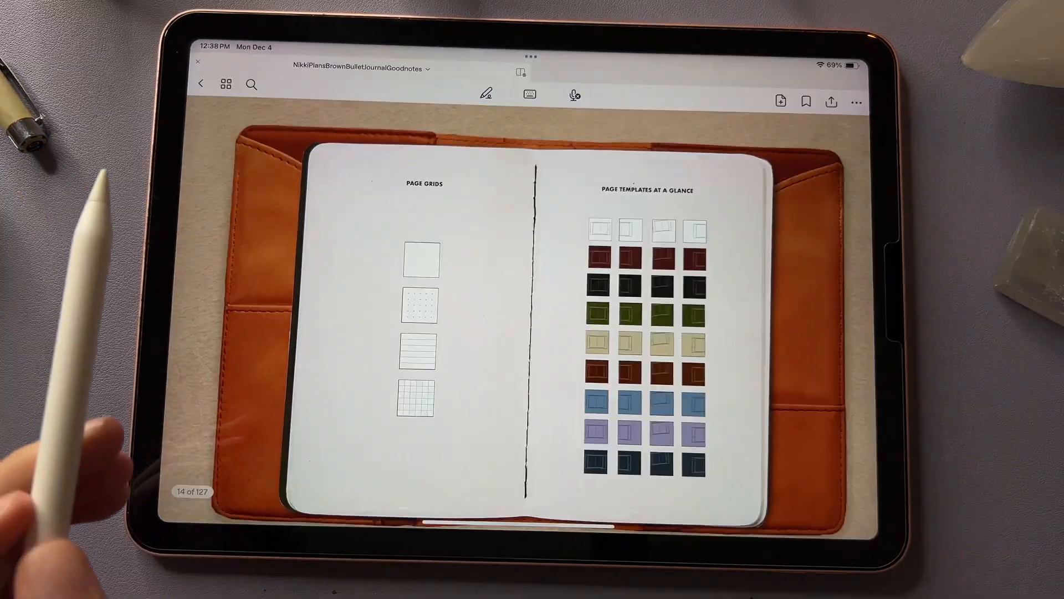
- Page through the purple grid spreads to page 48, the dark navy grid spread
{"action": "scroll", "scroll_direction": "right", "scroll_amount": 3}
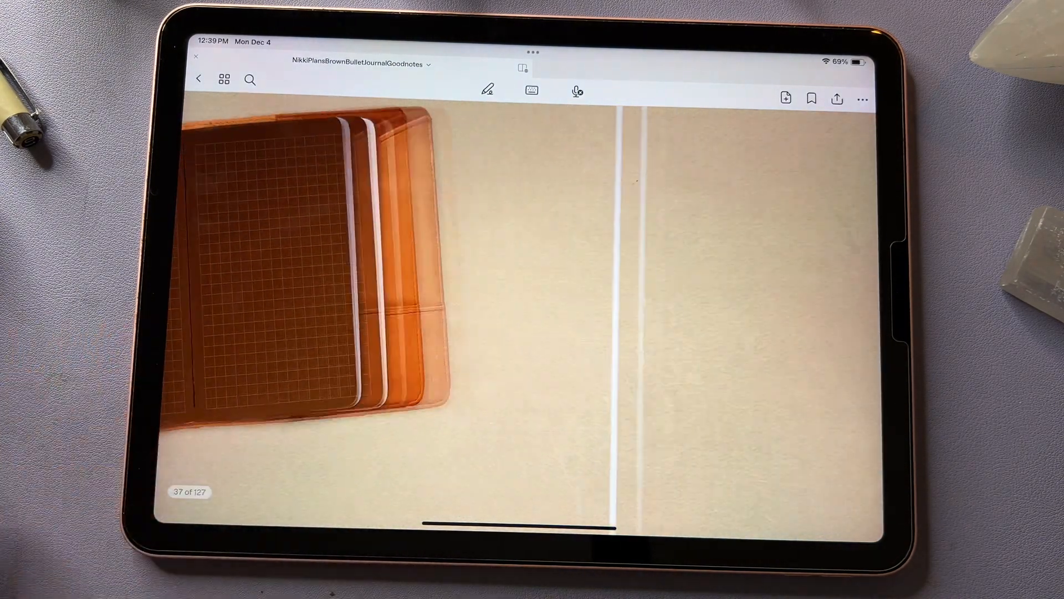
{"action": "scroll", "scroll_direction": "left", "scroll_amount": 3}
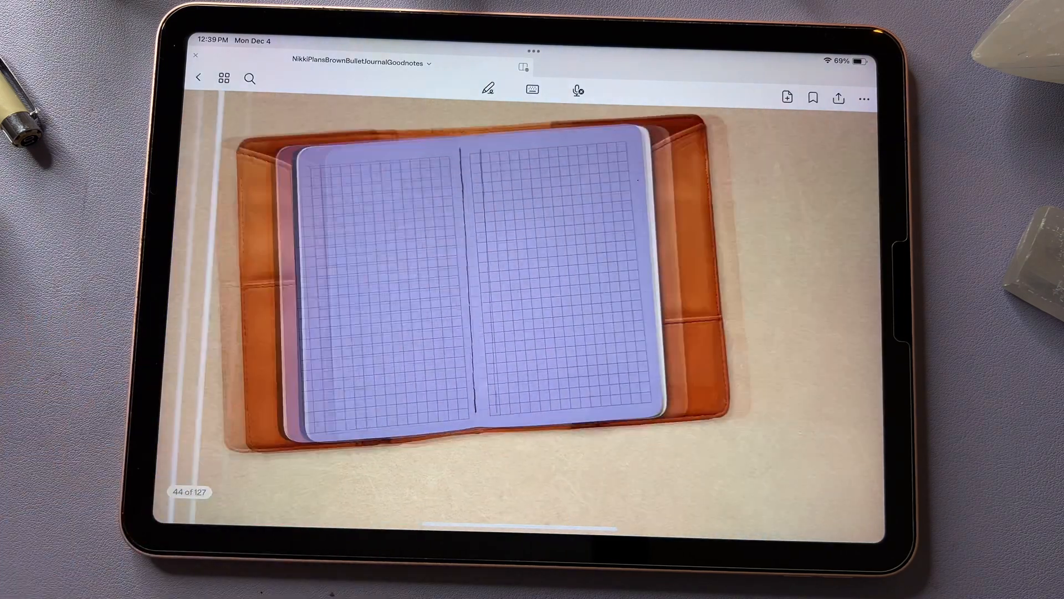
{"action": "scroll", "scroll_direction": "left", "scroll_amount": 3}
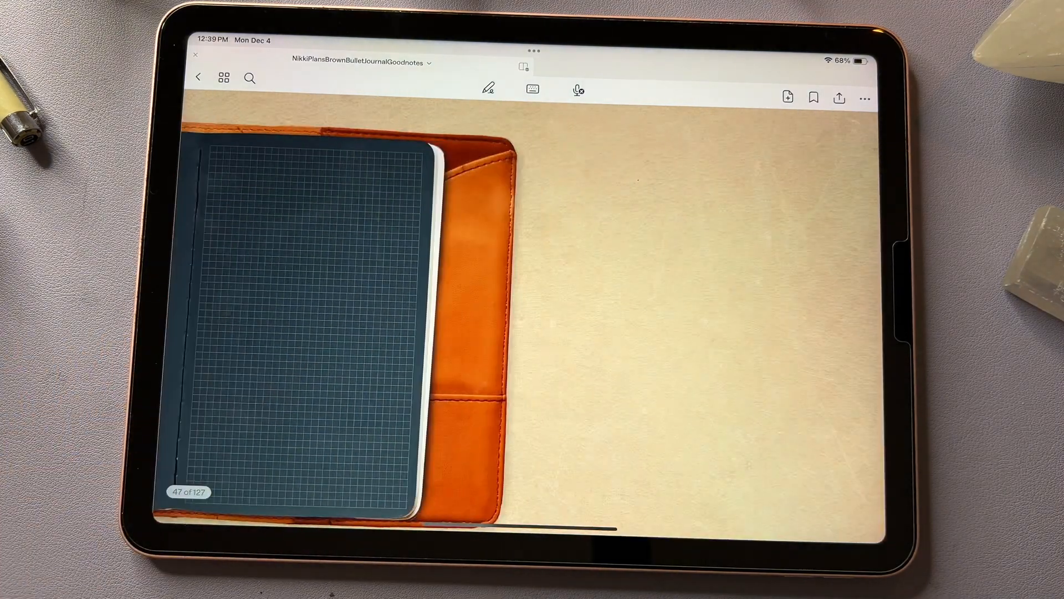
{"action": "scroll", "scroll_direction": "left", "scroll_amount": 3}
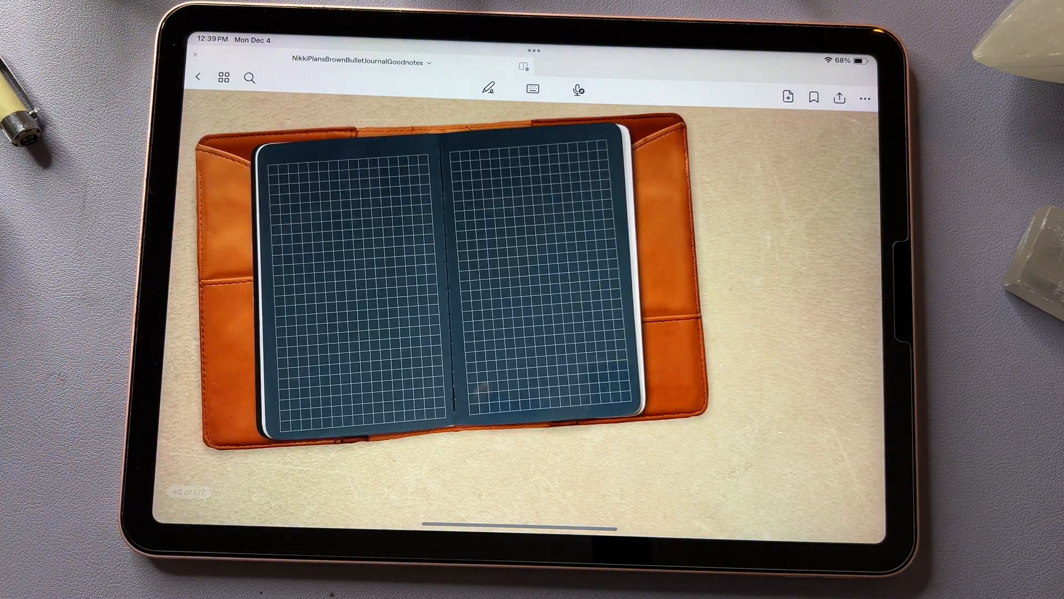